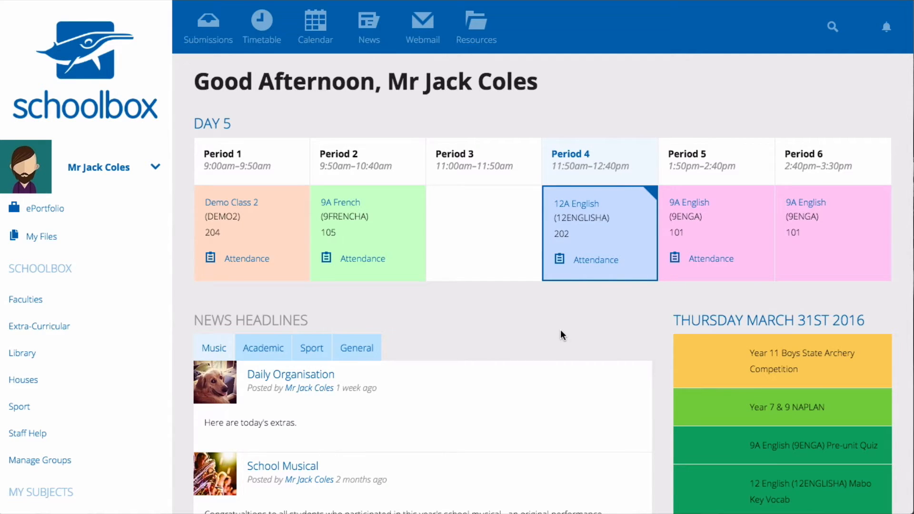
{"action": "mouse_move", "coordinate": [558, 334]}
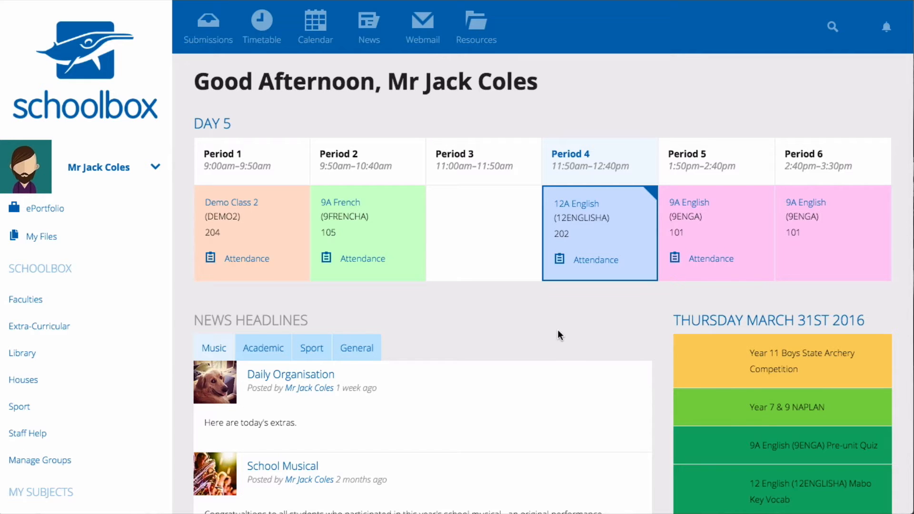
Step: Open Demo Class Page 1 (DEMO1) and scroll through its Tiles, Course Outline, Class List and Files
{"action": "scroll", "scroll_direction": "down", "scroll_amount": 3}
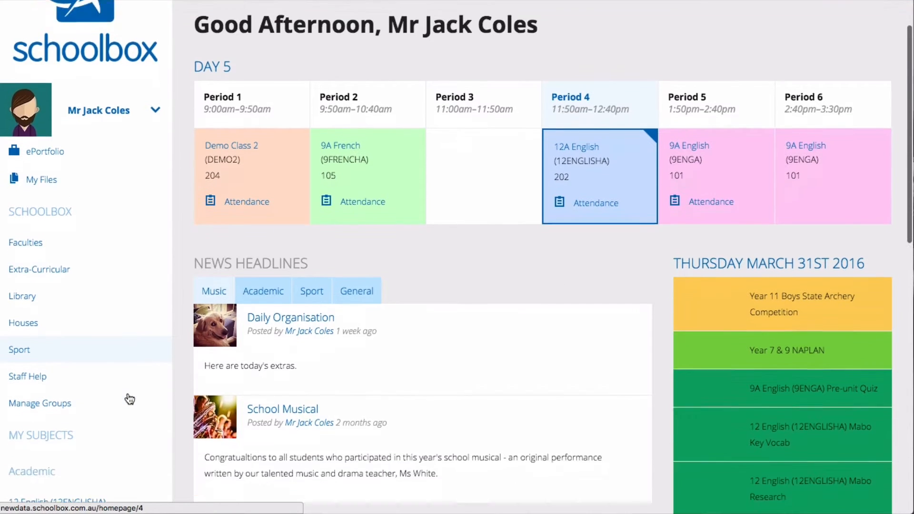
{"action": "scroll", "scroll_direction": "down", "scroll_amount": 3}
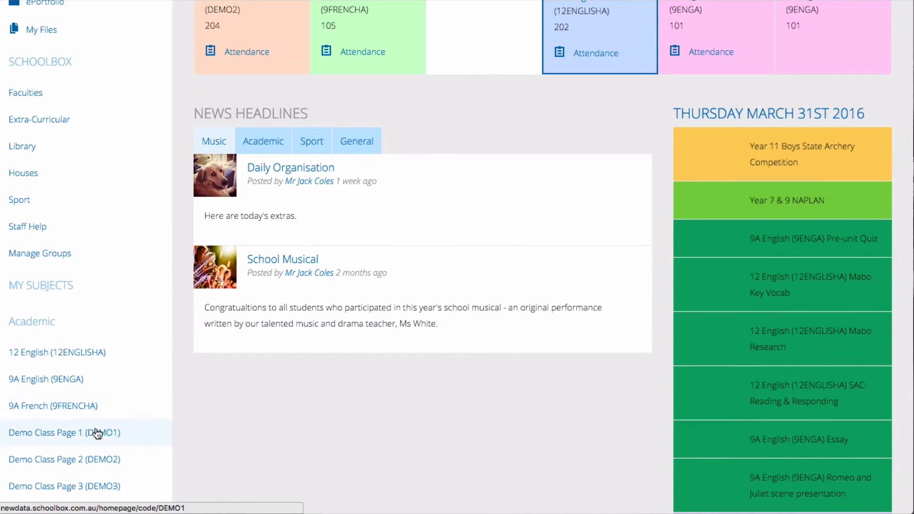
{"action": "left_click", "coordinate": [62, 432]}
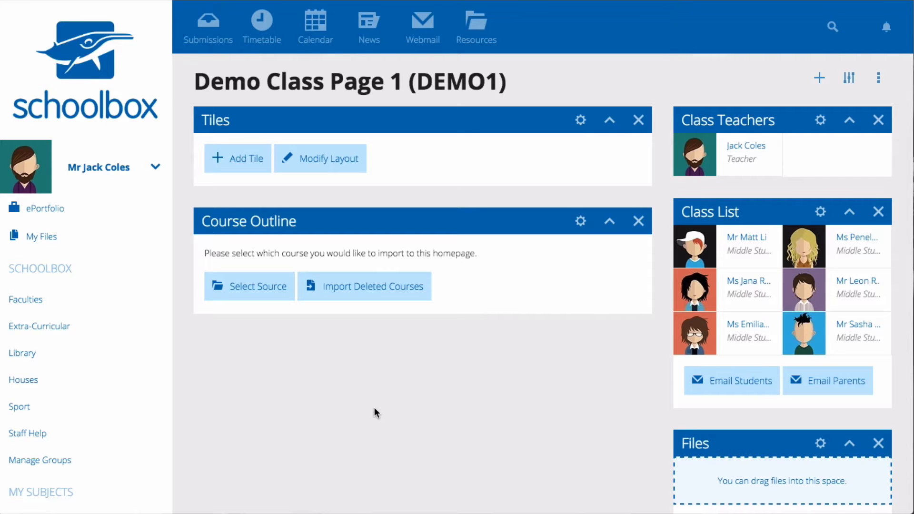
{"action": "scroll", "scroll_direction": "down", "scroll_amount": 3}
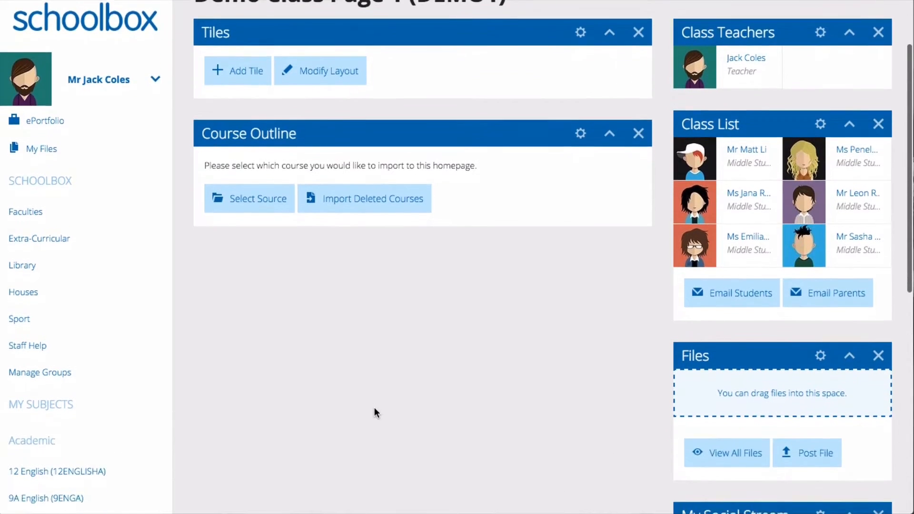
{"action": "scroll", "scroll_direction": "down", "scroll_amount": 3}
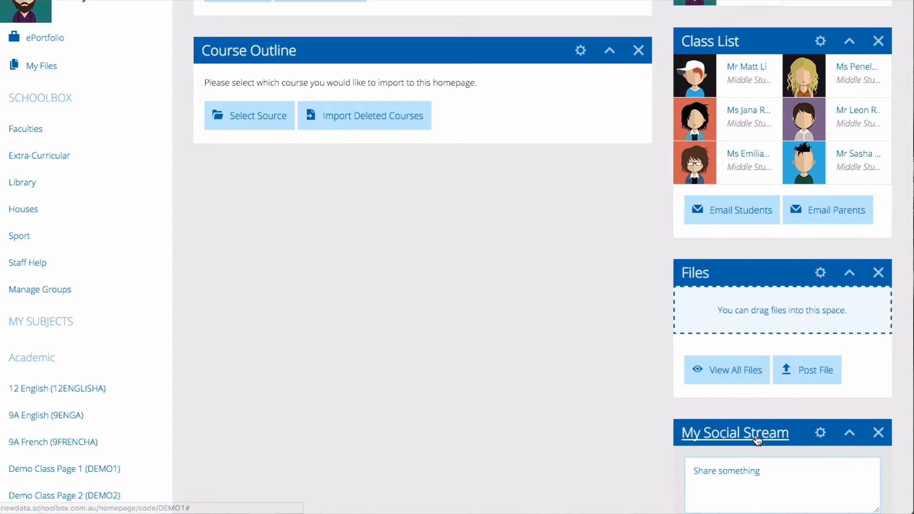
Step: Remove the My Social Stream component from the page and confirm the removal
{"action": "left_click", "coordinate": [878, 432]}
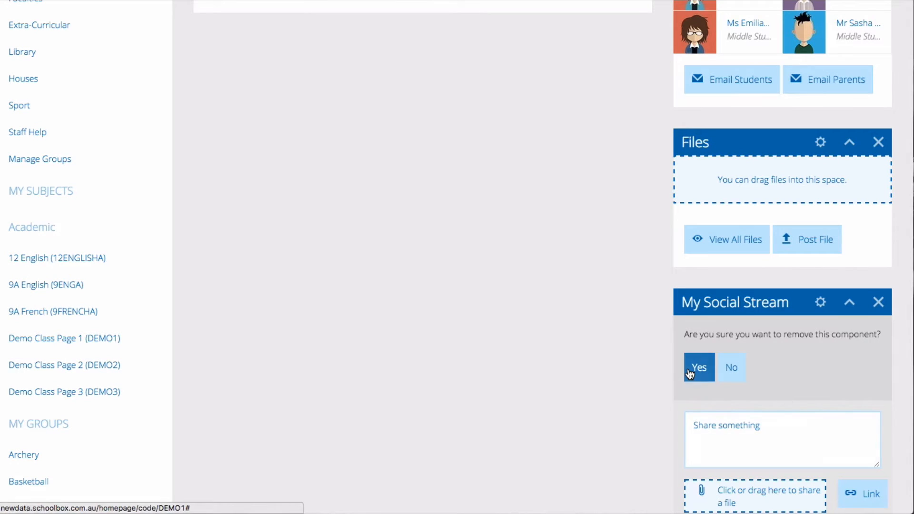
{"action": "left_click", "coordinate": [698, 367]}
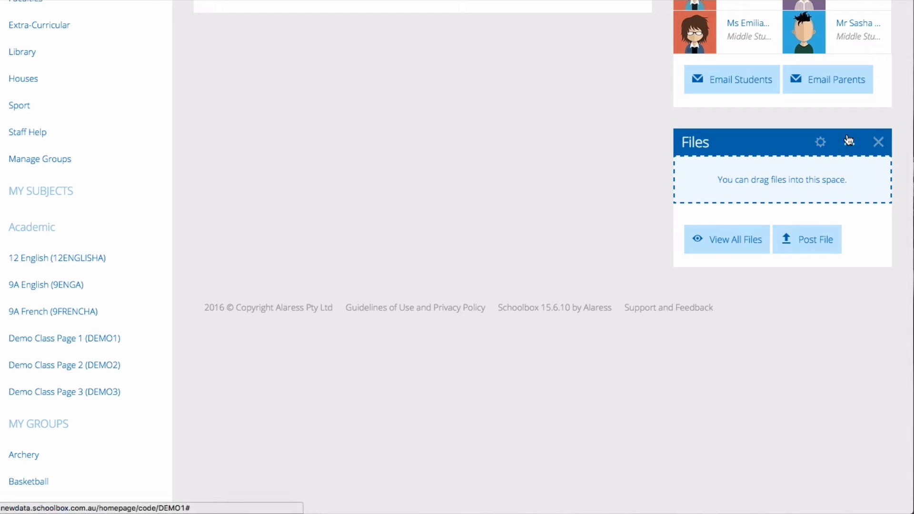
{"action": "left_click", "coordinate": [820, 142]}
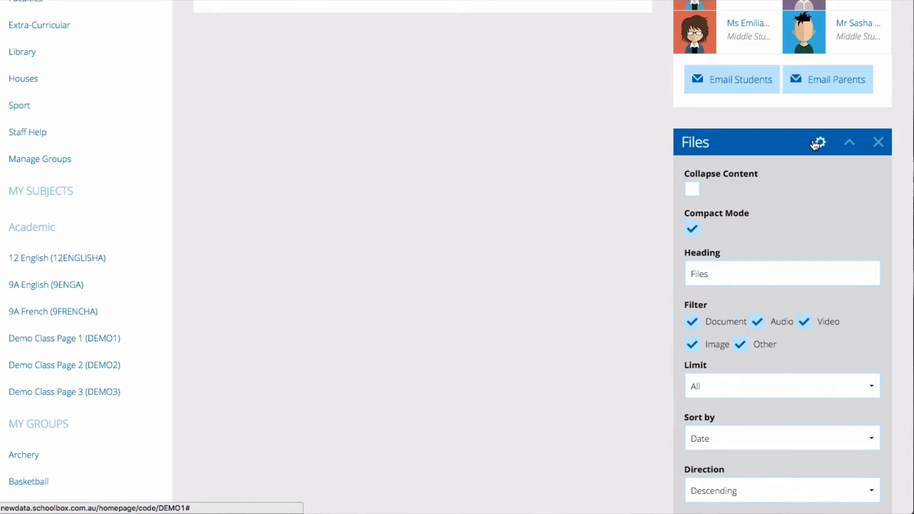
{"action": "scroll", "scroll_direction": "down", "scroll_amount": 3}
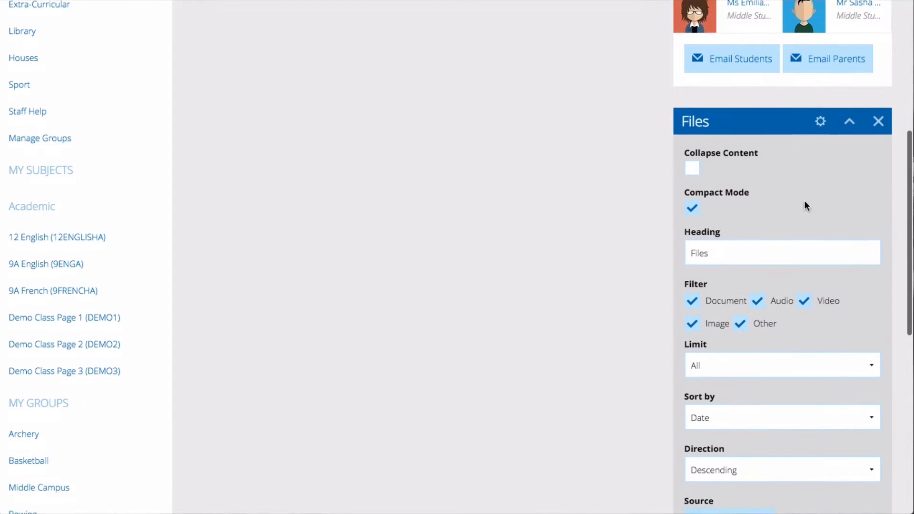
{"action": "scroll", "scroll_direction": "down", "scroll_amount": 3}
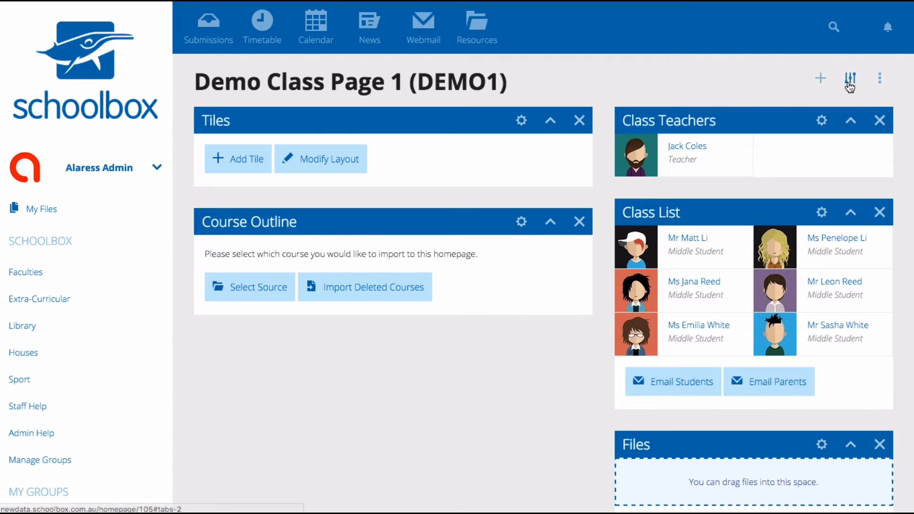
Step: Drag the Column Width slider in layout settings to narrow the left column and widen the right
{"action": "left_click", "coordinate": [849, 78]}
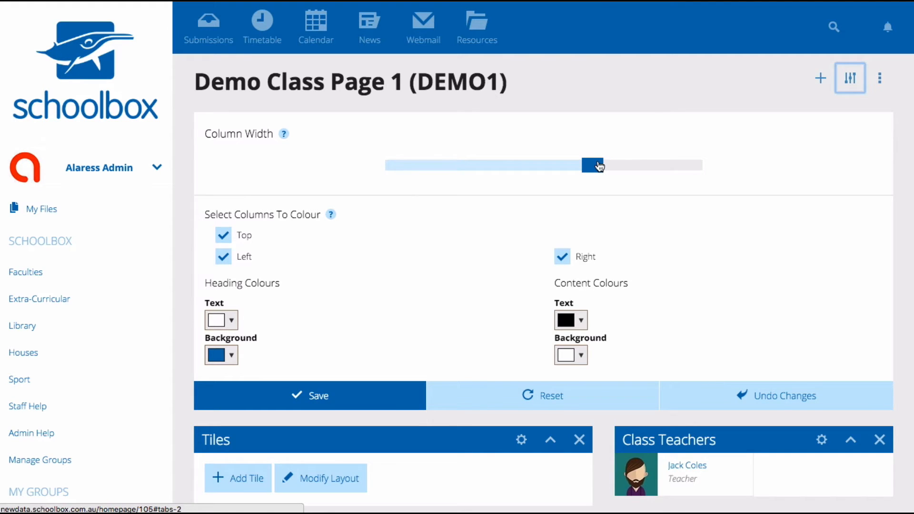
{"action": "left_click_drag", "start_coordinate": [593, 166], "coordinate": [493, 166]}
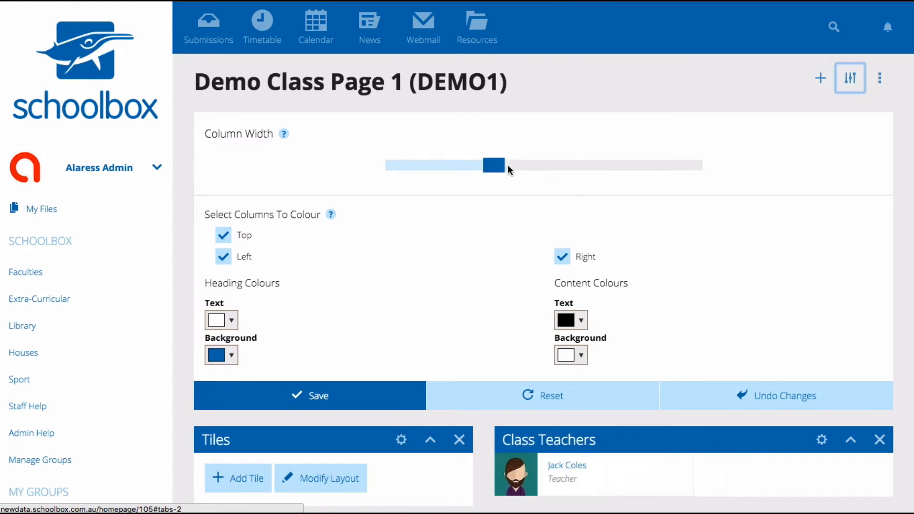
{"action": "left_click_drag", "start_coordinate": [494, 165], "coordinate": [544, 166]}
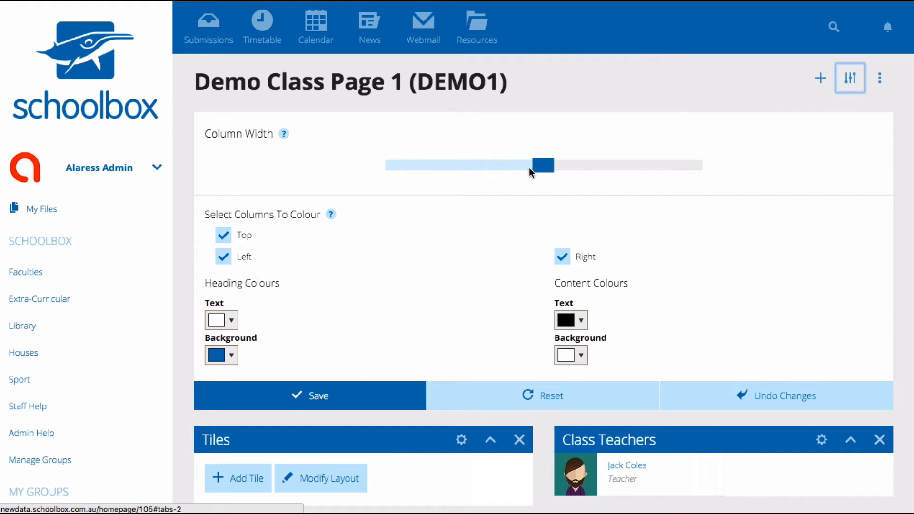
{"action": "mouse_move", "coordinate": [439, 207]}
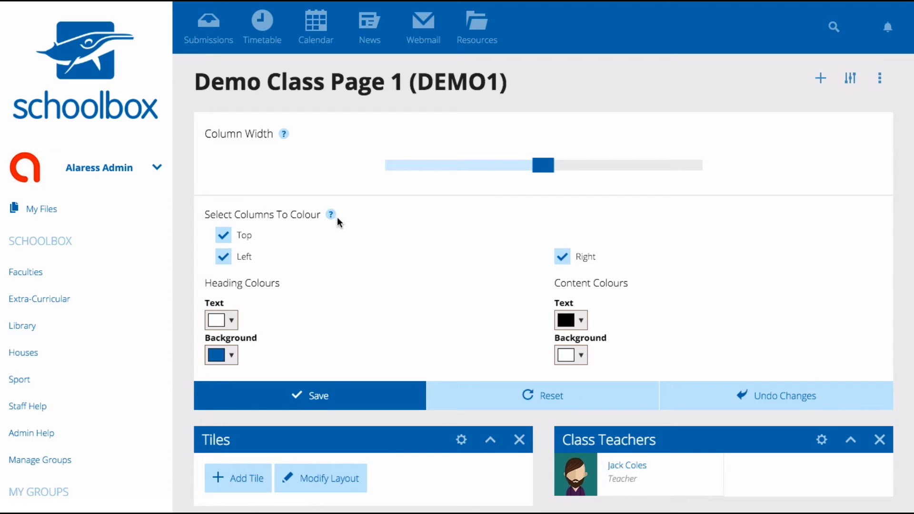
Step: Untick Top and trial red heading text, green content background and light content text, then revert
{"action": "left_click", "coordinate": [224, 236]}
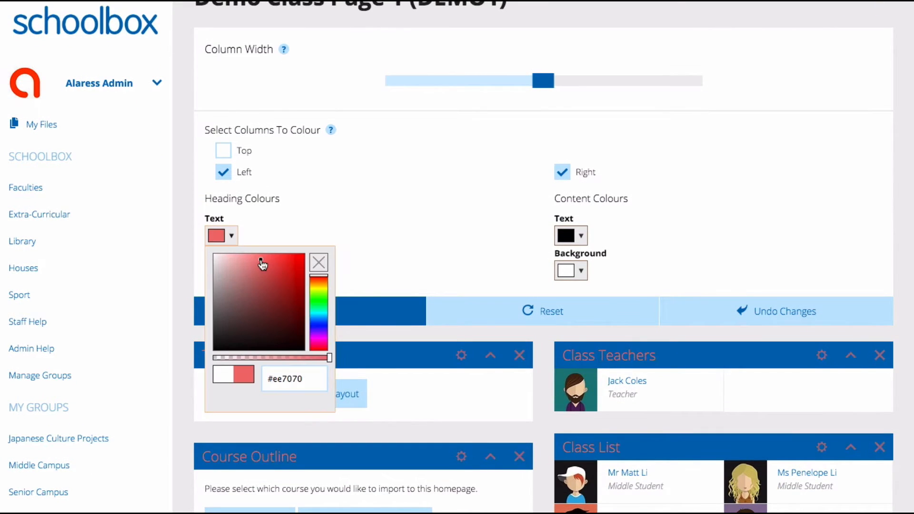
{"action": "left_click", "coordinate": [231, 270]}
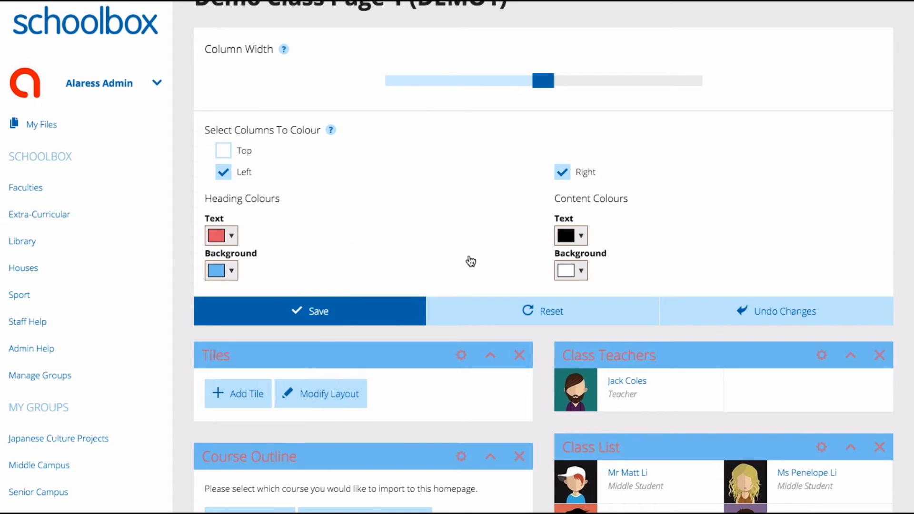
{"action": "left_click", "coordinate": [565, 270]}
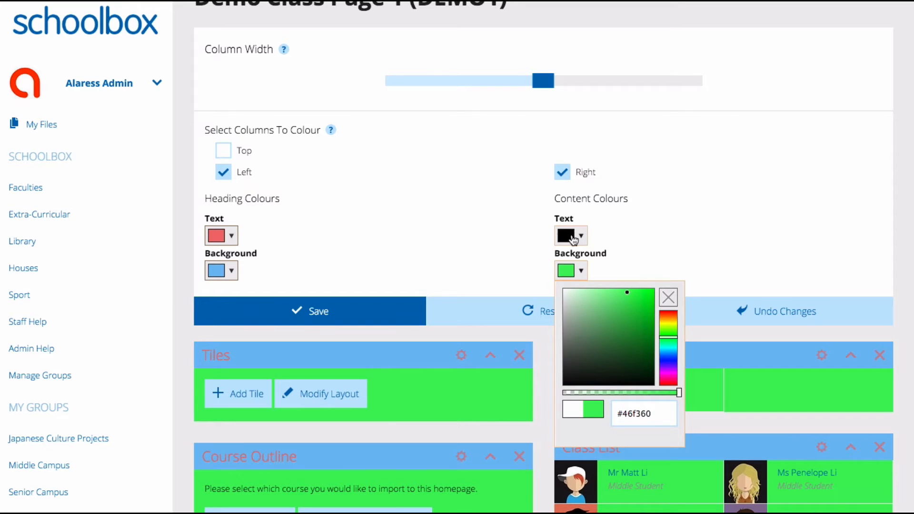
{"action": "left_click", "coordinate": [668, 296]}
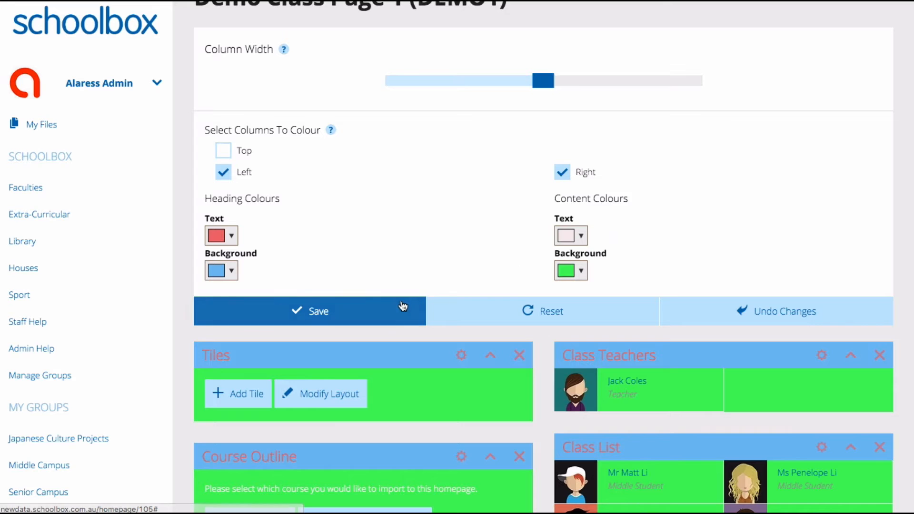
{"action": "left_click", "coordinate": [309, 311]}
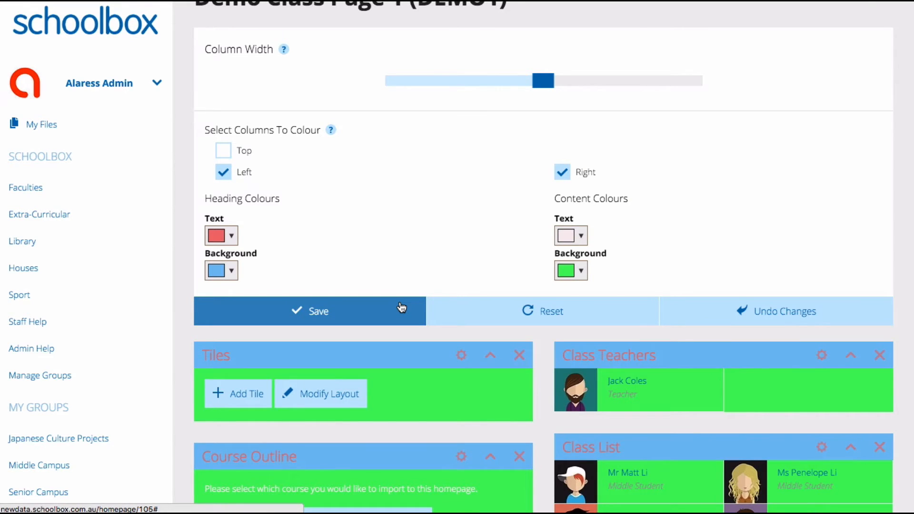
{"action": "left_click", "coordinate": [542, 311]}
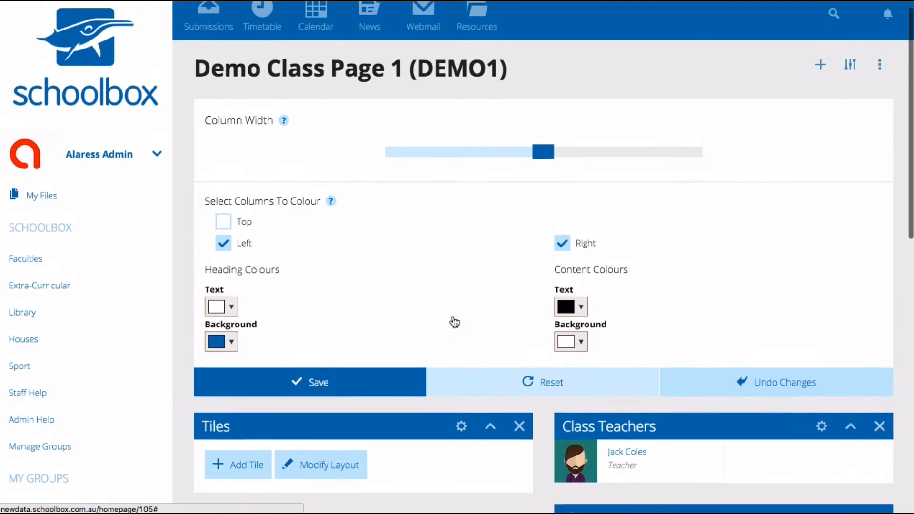
Step: Close the column width and colour settings panel
{"action": "scroll", "scroll_direction": "down", "scroll_amount": 3}
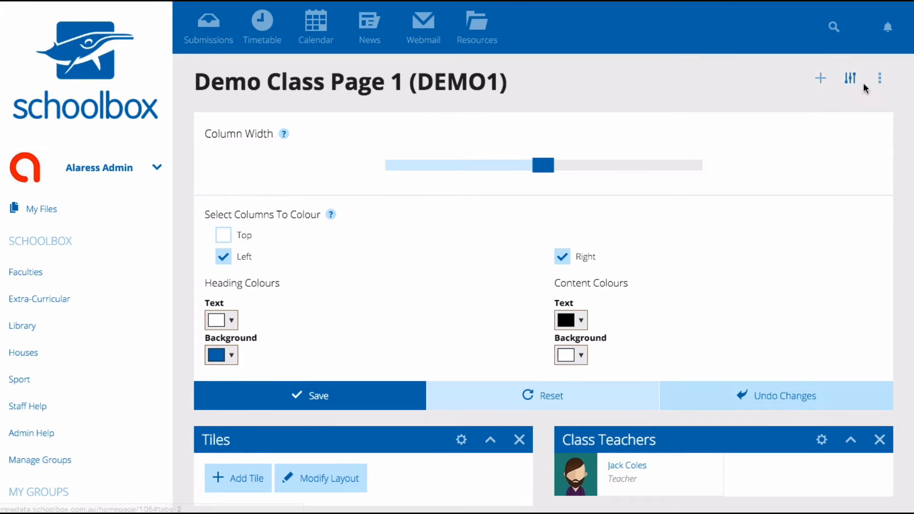
{"action": "left_click", "coordinate": [849, 77]}
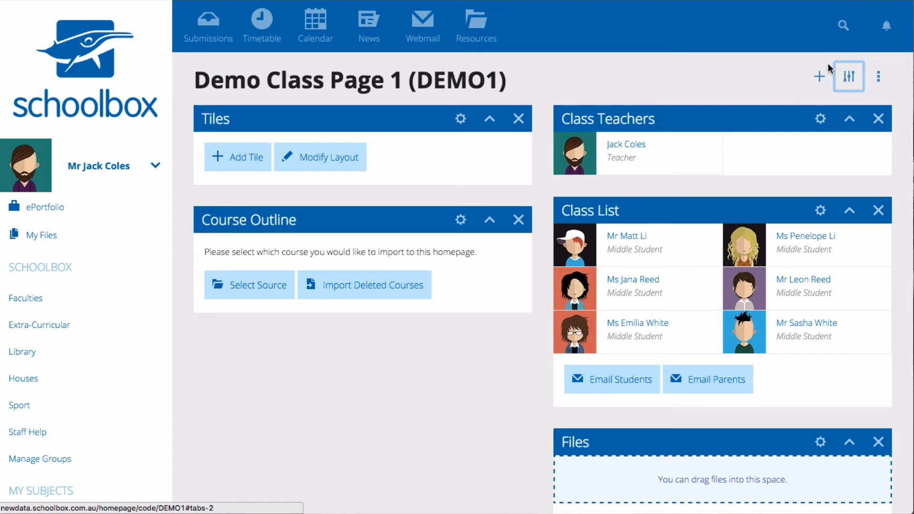
Step: Browse the component catalogue's collaboration and resource categories to add ClickView and Pinterest
{"action": "left_click", "coordinate": [818, 76]}
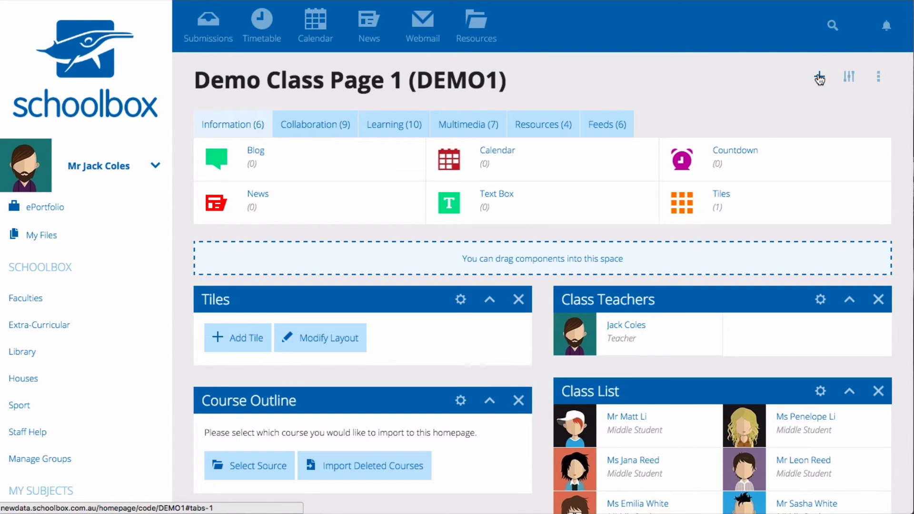
{"action": "left_click", "coordinate": [818, 76]}
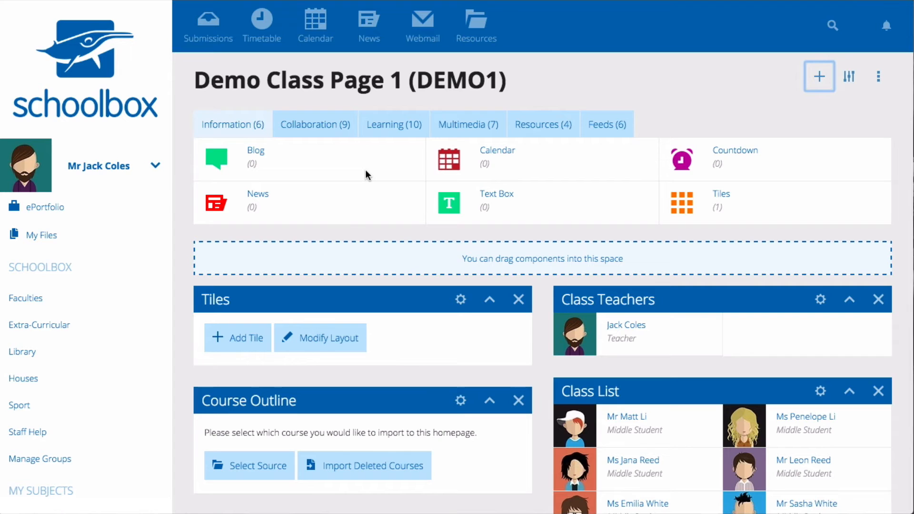
{"action": "mouse_move", "coordinate": [315, 124]}
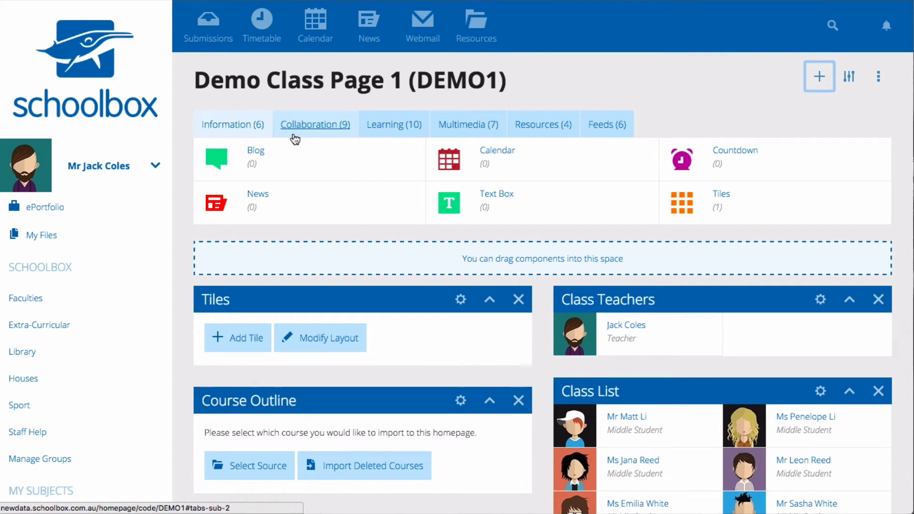
{"action": "left_click", "coordinate": [314, 125]}
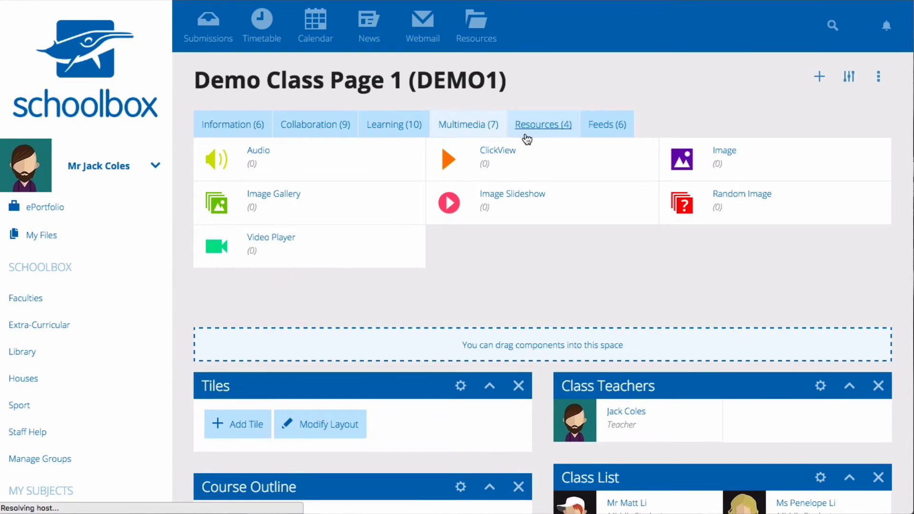
{"action": "left_click", "coordinate": [605, 124]}
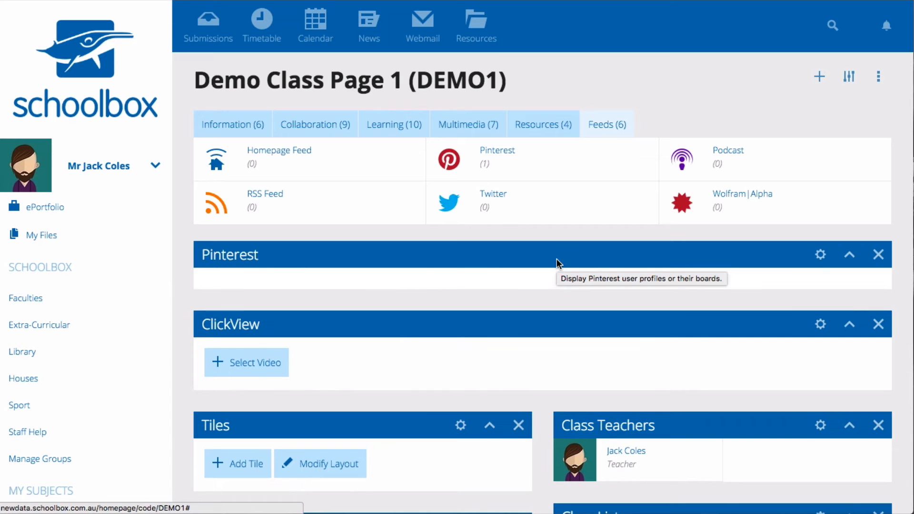
Step: Drag the Class Teachers component to a new position on the page
{"action": "scroll", "scroll_direction": "down", "scroll_amount": 3}
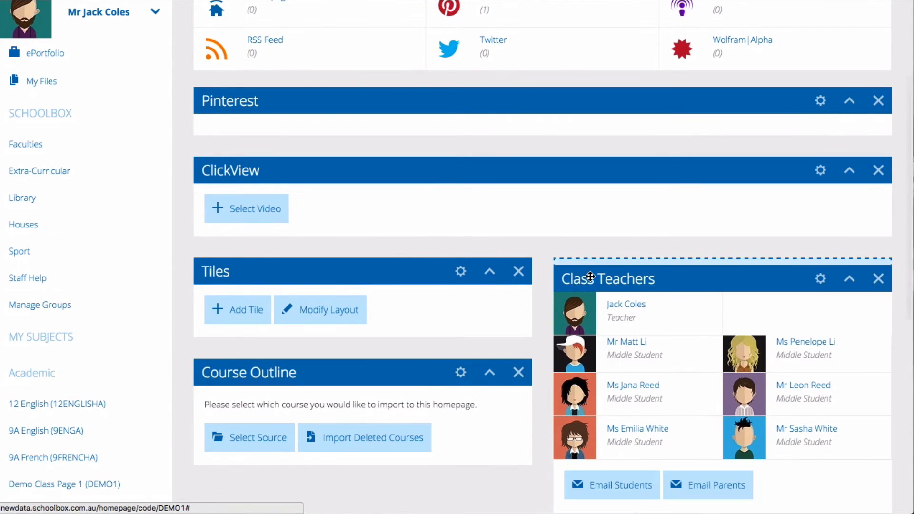
{"action": "left_click_drag", "start_coordinate": [606, 278], "coordinate": [519, 252]}
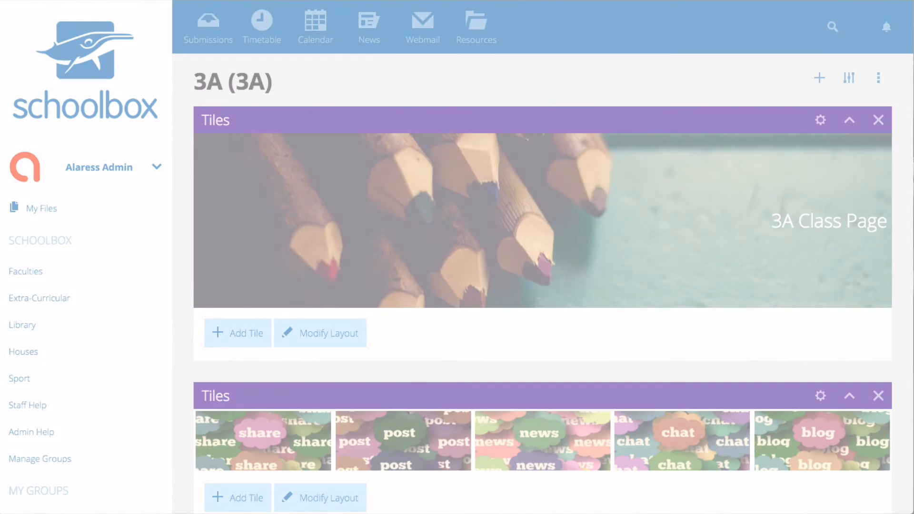
Step: Scroll through the 3A page's welcome, photos, blog and social stream
{"action": "scroll", "scroll_direction": "down", "scroll_amount": 3}
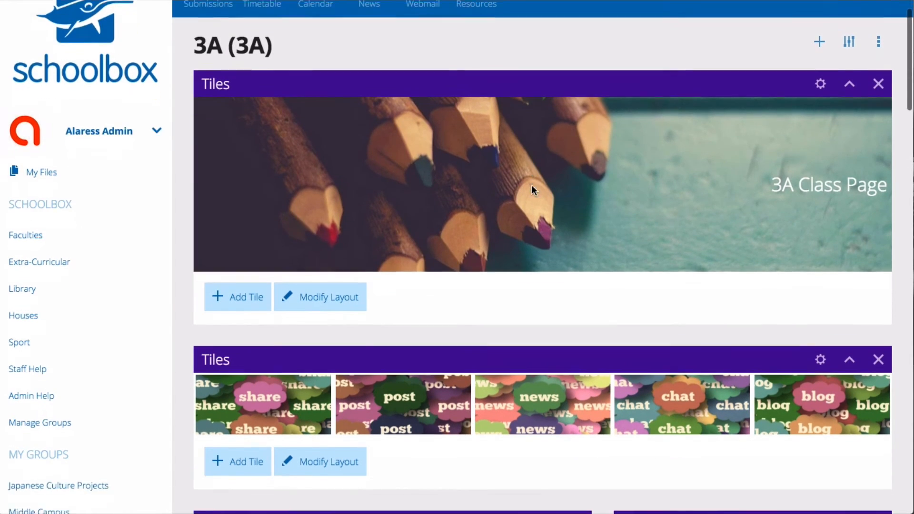
{"action": "scroll", "scroll_direction": "down", "scroll_amount": 3}
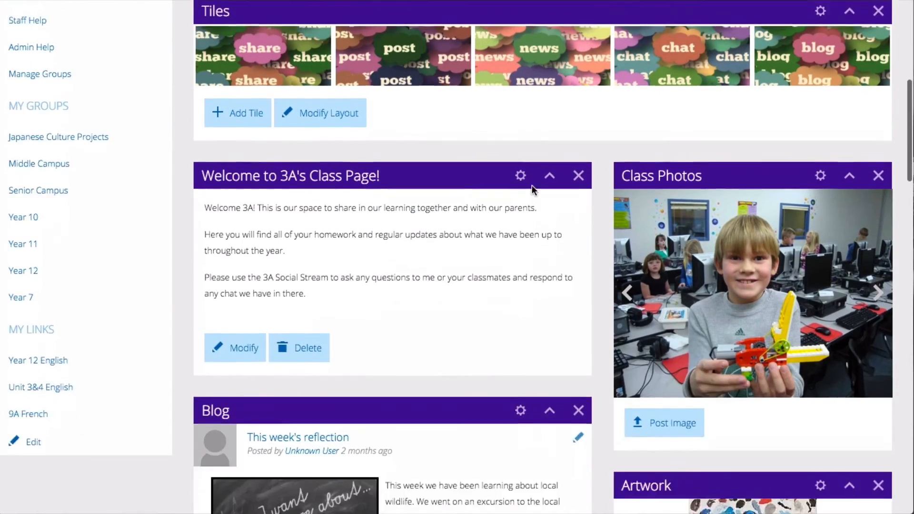
{"action": "scroll", "scroll_direction": "down", "scroll_amount": 3}
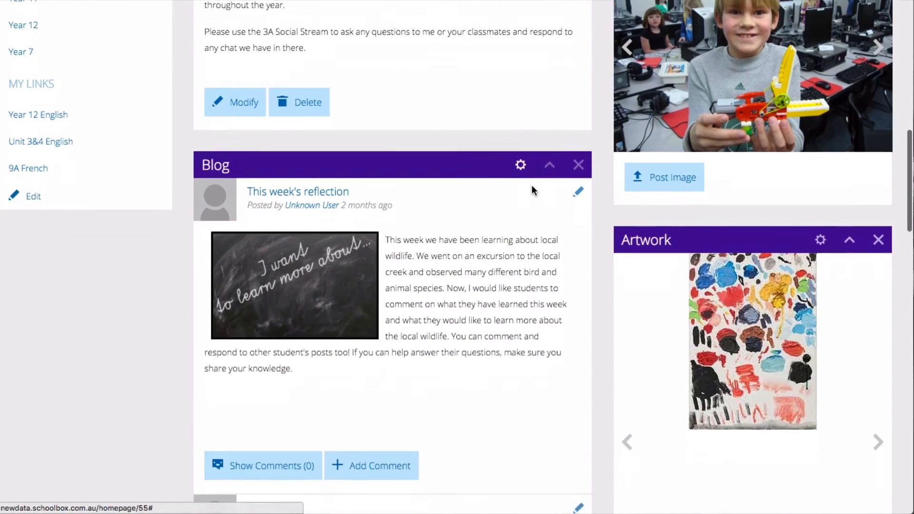
{"action": "scroll", "scroll_direction": "down", "scroll_amount": 3}
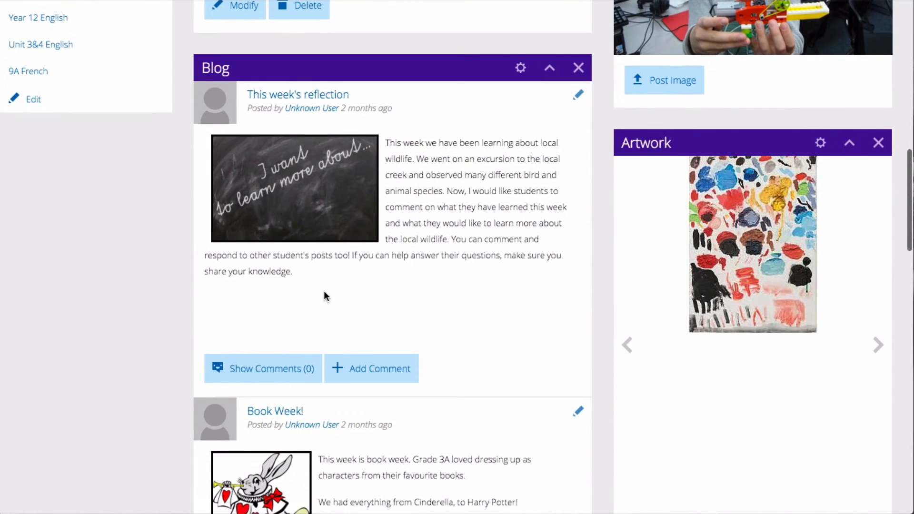
{"action": "scroll", "scroll_direction": "down", "scroll_amount": 3}
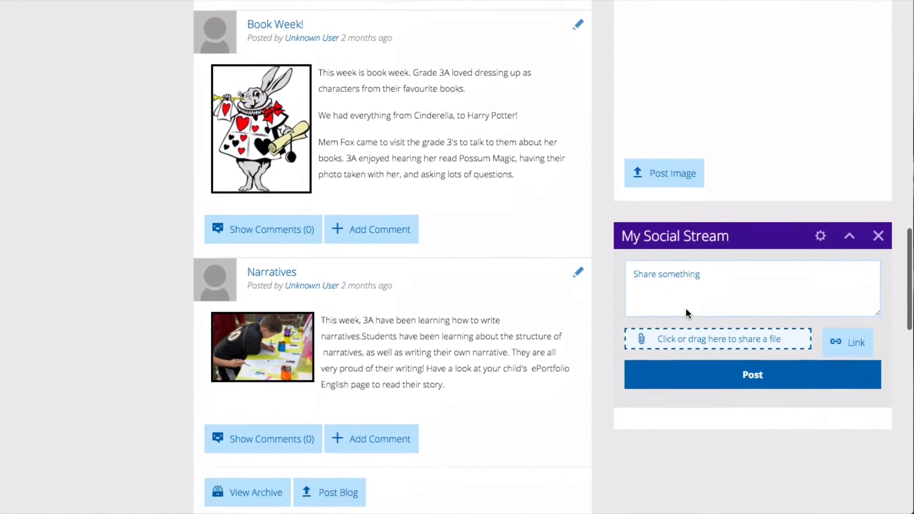
{"action": "scroll", "scroll_direction": "down", "scroll_amount": 3}
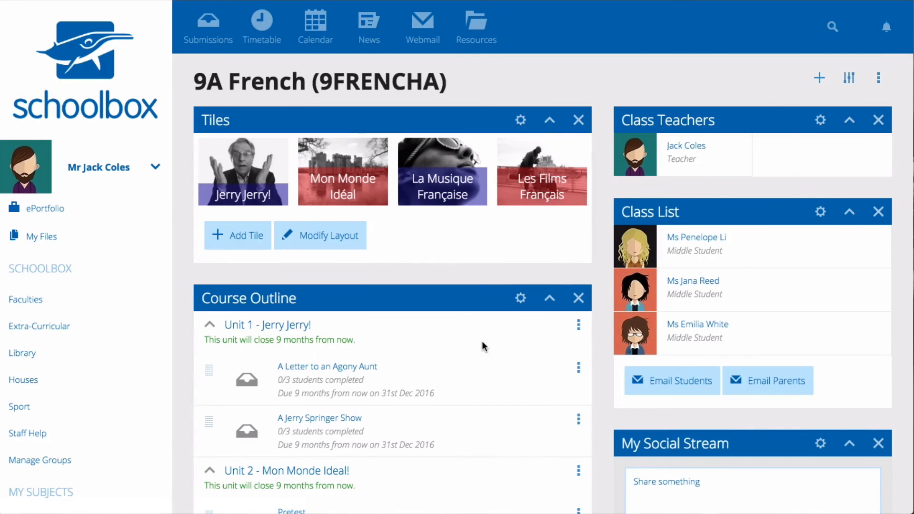
{"action": "scroll", "scroll_direction": "down", "scroll_amount": 3}
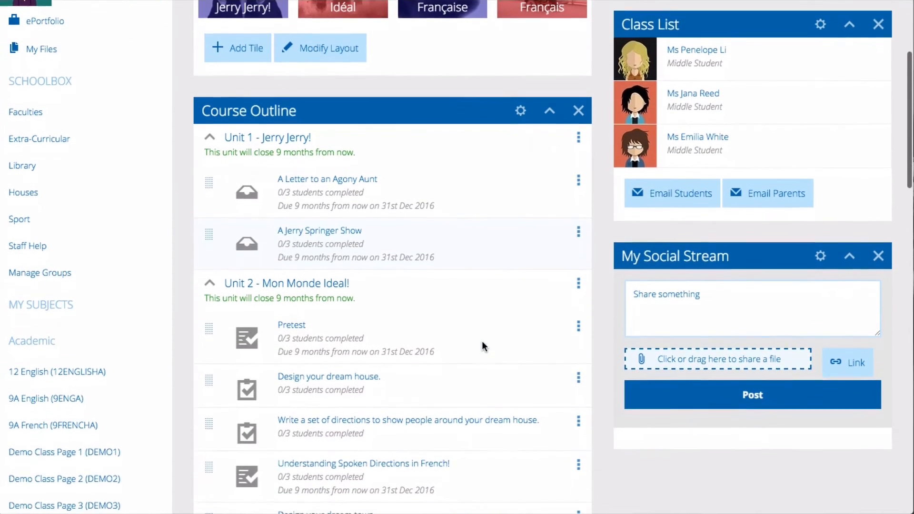
{"action": "scroll", "scroll_direction": "down", "scroll_amount": 3}
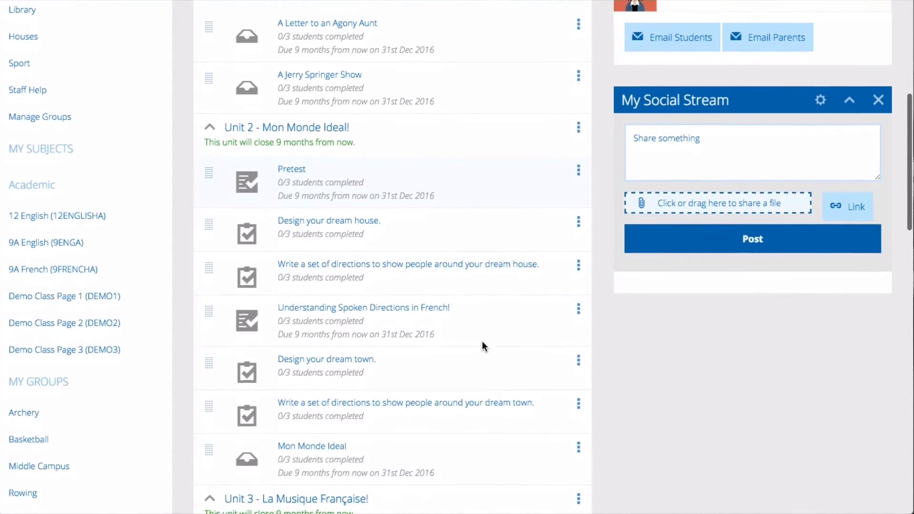
{"action": "scroll", "scroll_direction": "down", "scroll_amount": 3}
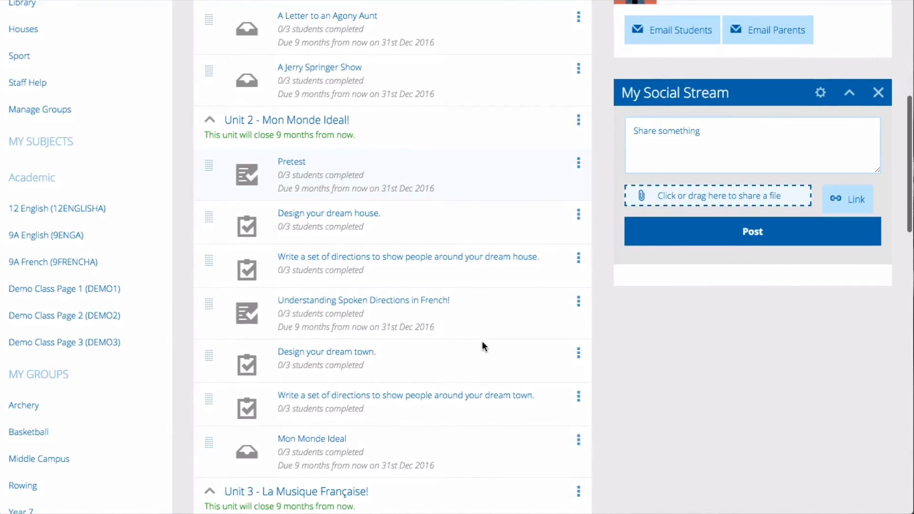